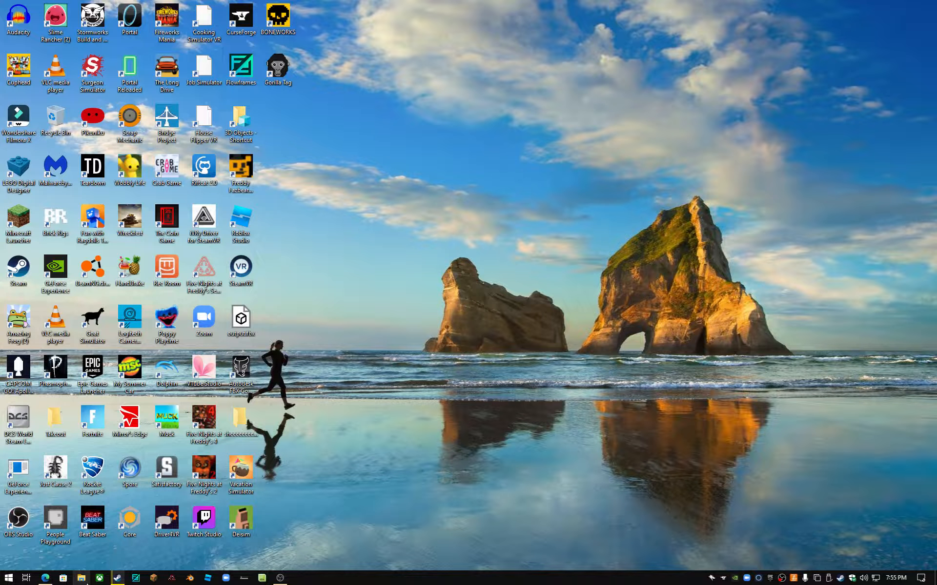
Launch File Explorer from the taskbar and go to the Downloads folder.
{"action": "left_click", "coordinate": [81, 577]}
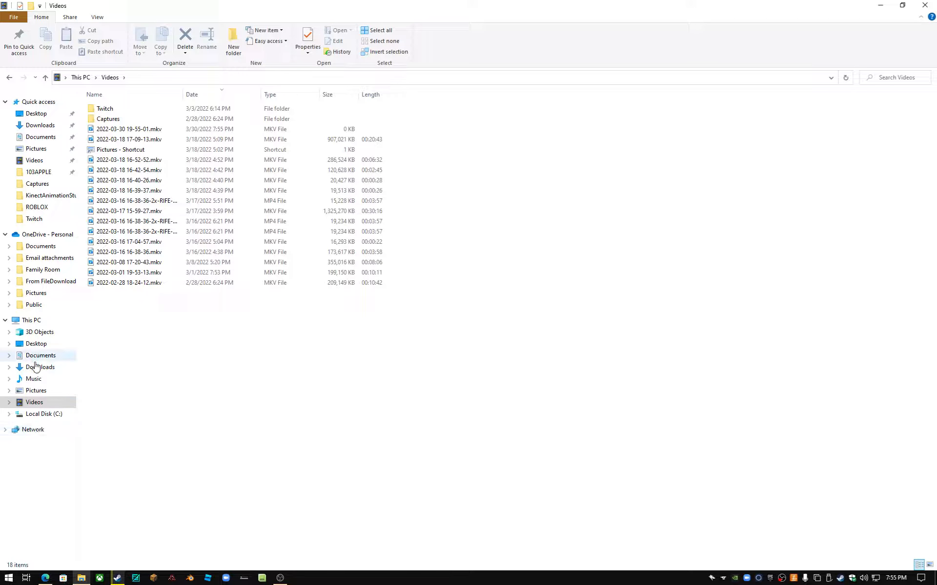
{"action": "left_click", "coordinate": [41, 368]}
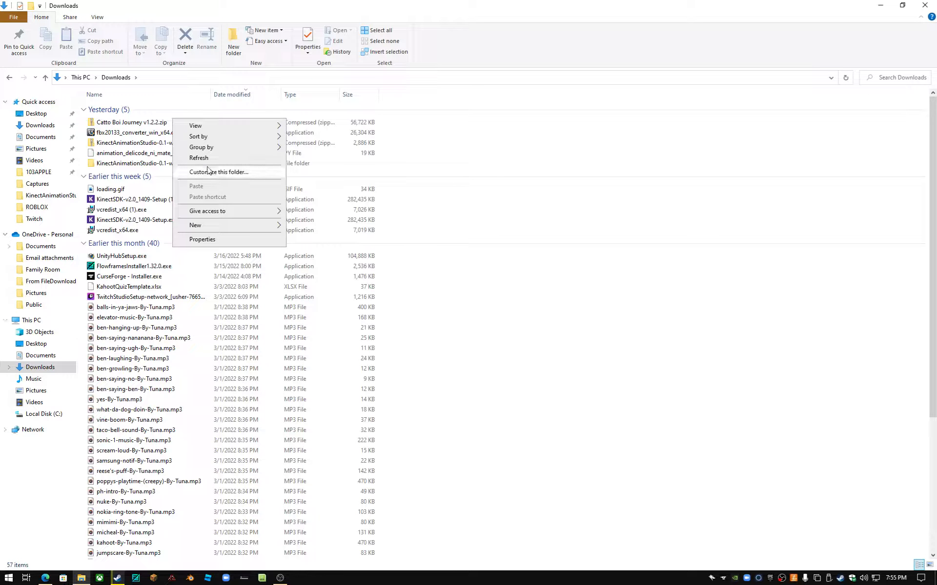
Extract Catto Boi Journey v1.2.2.zip into its own Downloads folder and show the game files.
{"action": "right_click", "coordinate": [130, 123]}
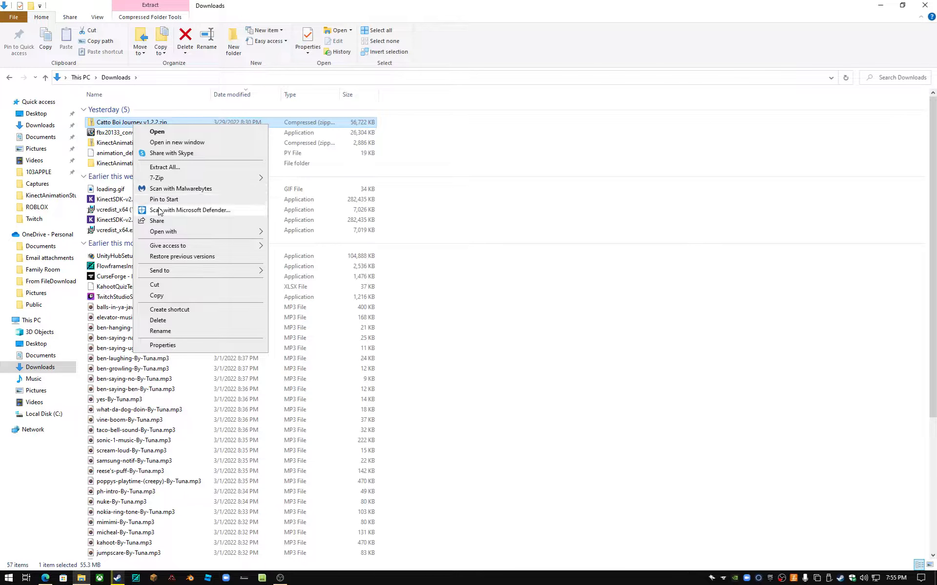
{"action": "left_click", "coordinate": [164, 167]}
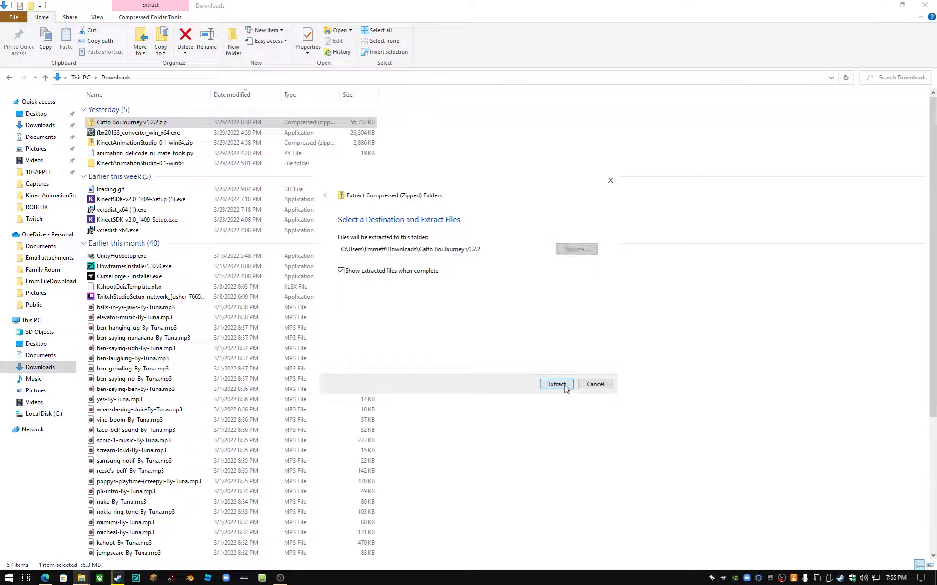
{"action": "left_click", "coordinate": [555, 384]}
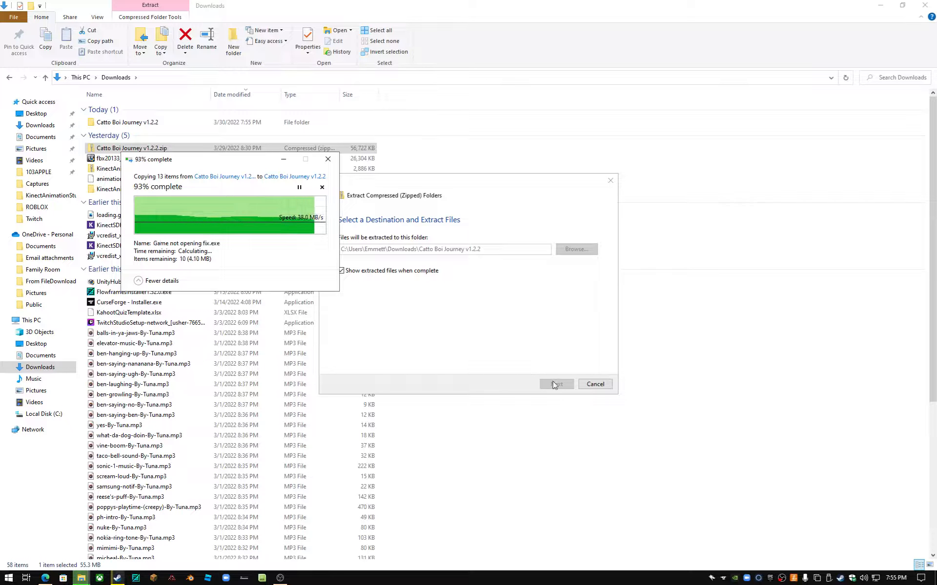
{"action": "mouse_move", "coordinate": [558, 353]}
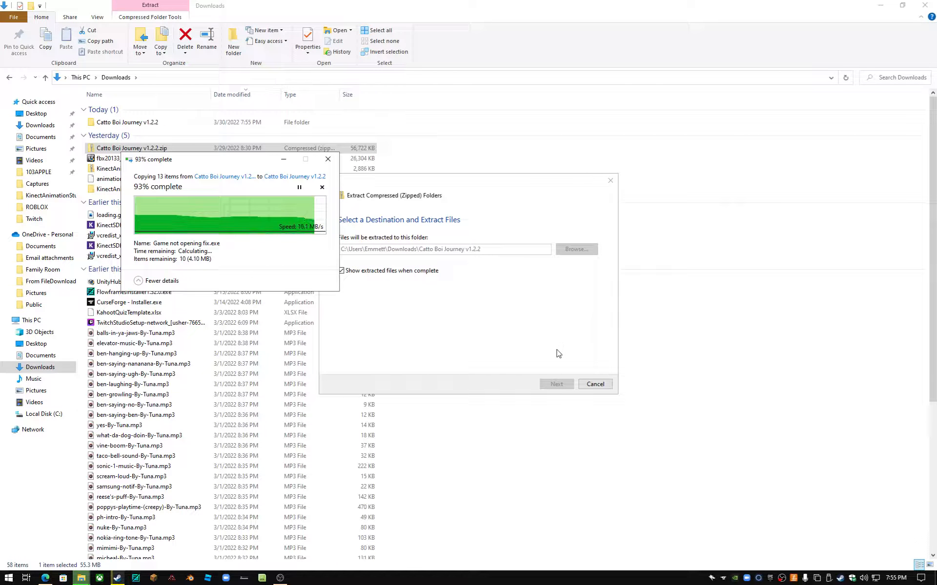
{"action": "mouse_move", "coordinate": [554, 364]}
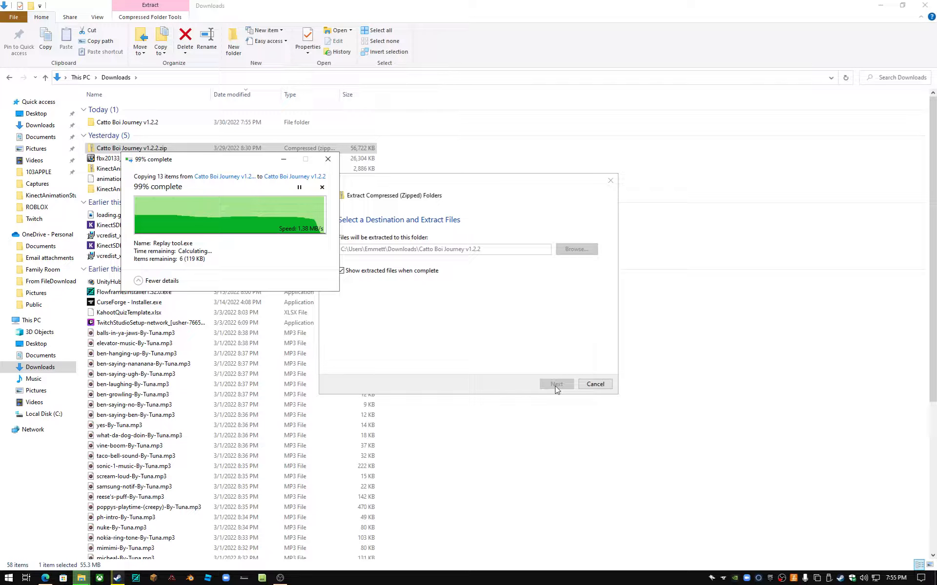
{"action": "left_click", "coordinate": [555, 384]}
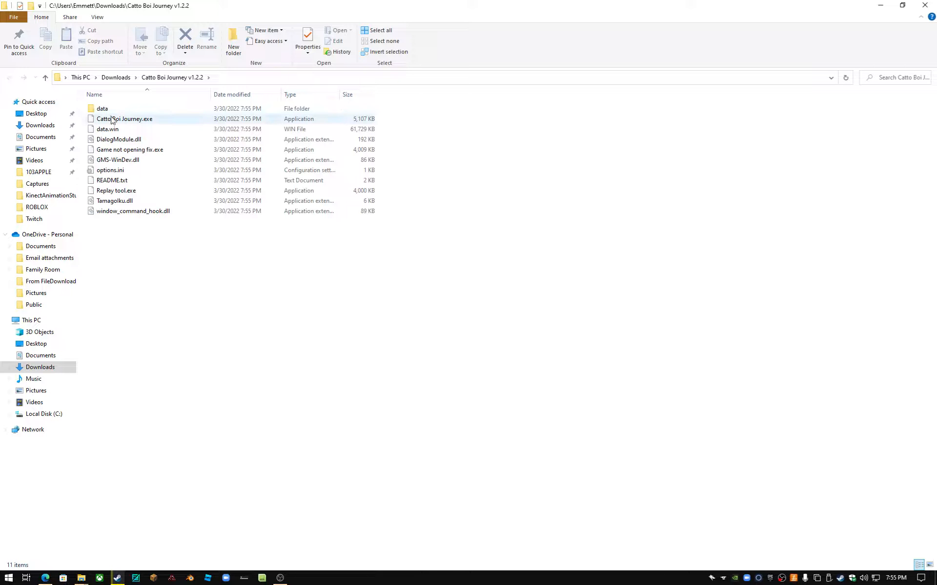
Run Catto Boi Journey.exe from the extracted folder to reach its title screen.
{"action": "double_click", "coordinate": [124, 119]}
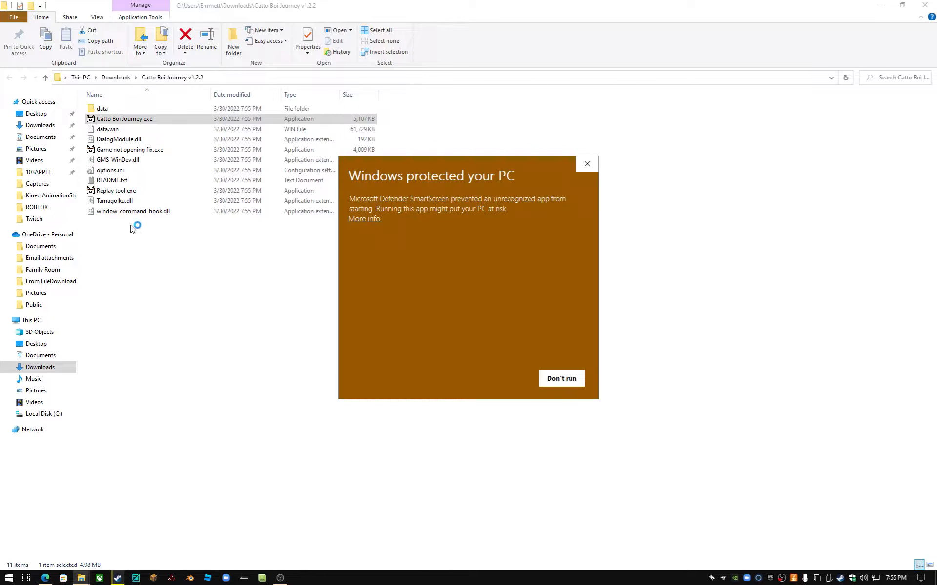
{"action": "left_click", "coordinate": [560, 379]}
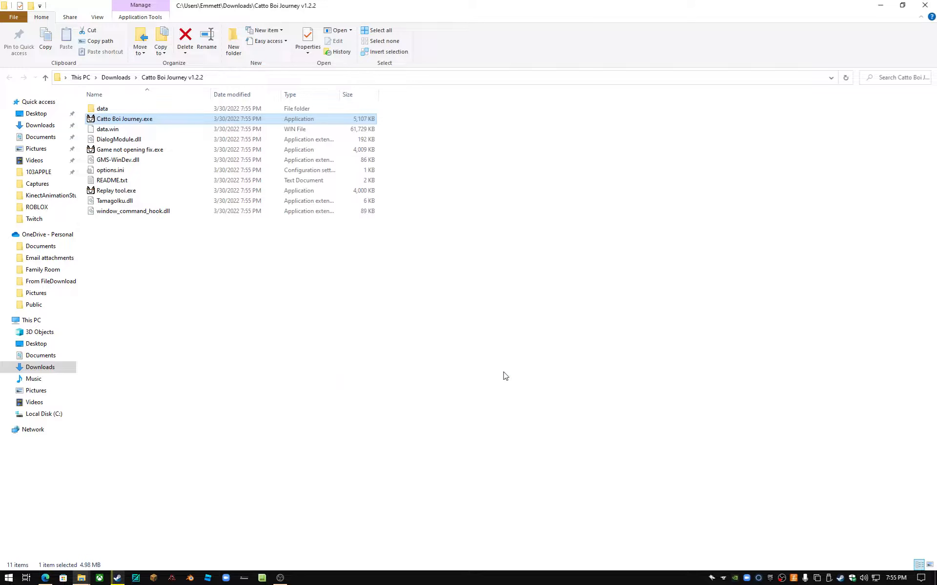
{"action": "double_click", "coordinate": [124, 120]}
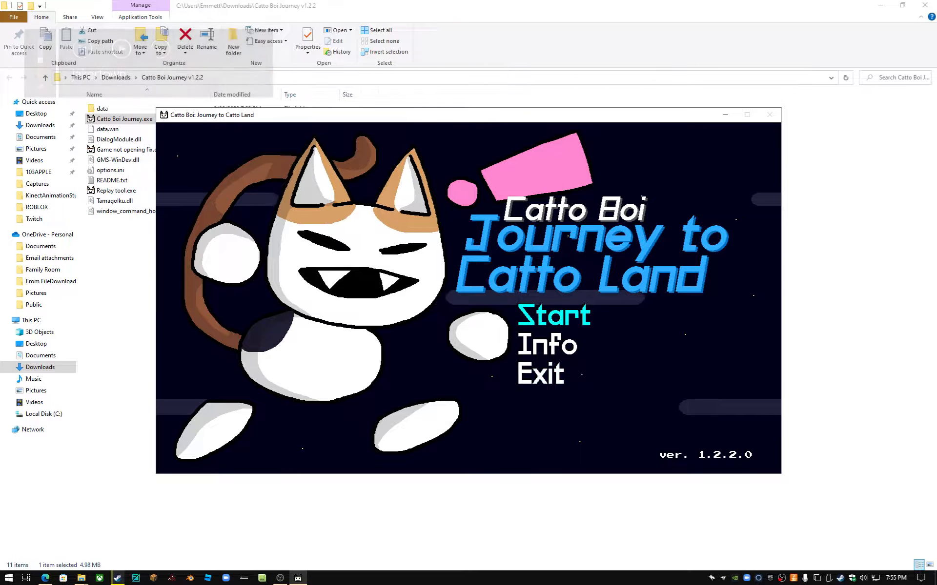
Start a new game and steer the cat through the first grassy level.
{"action": "left_click", "coordinate": [553, 315]}
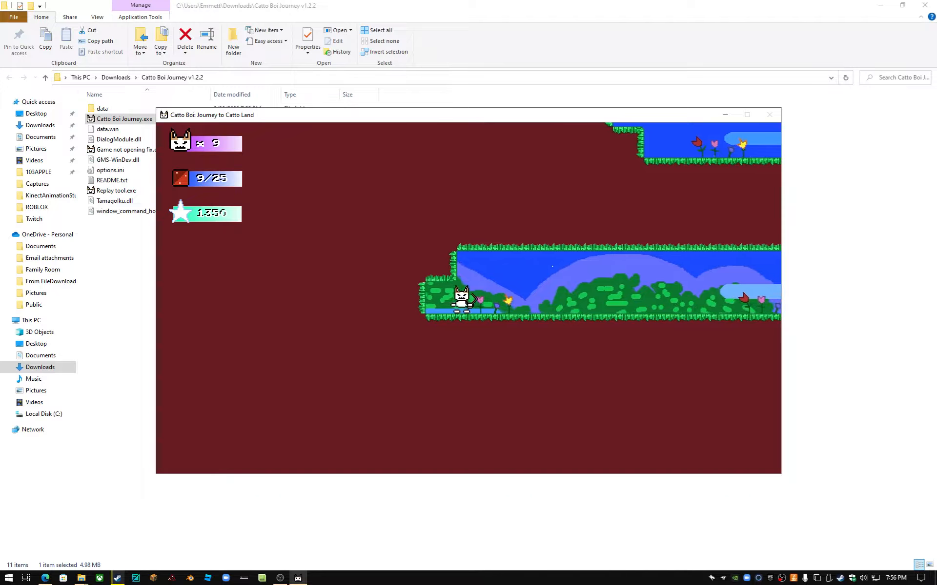
{"action": "key", "text": "Left"}
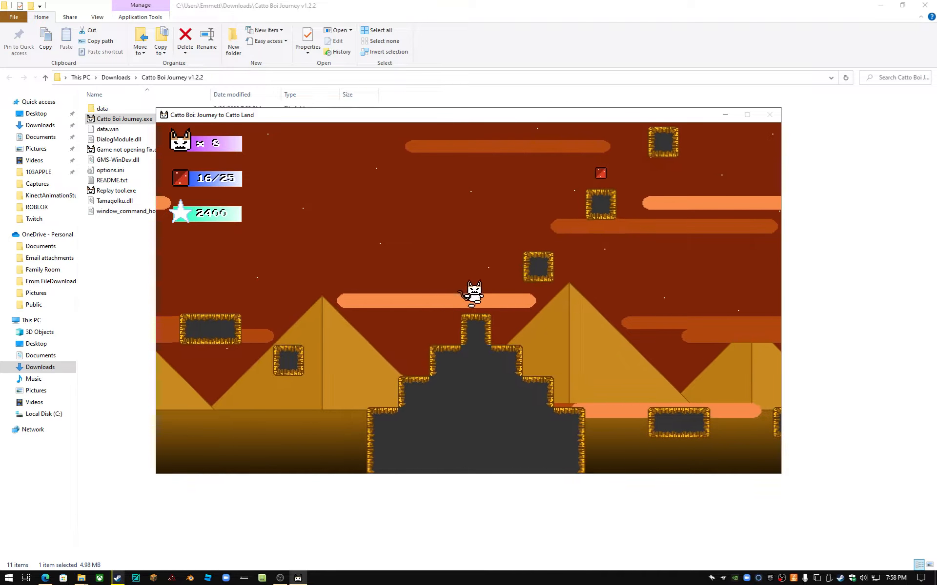
{"action": "key", "text": "right"}
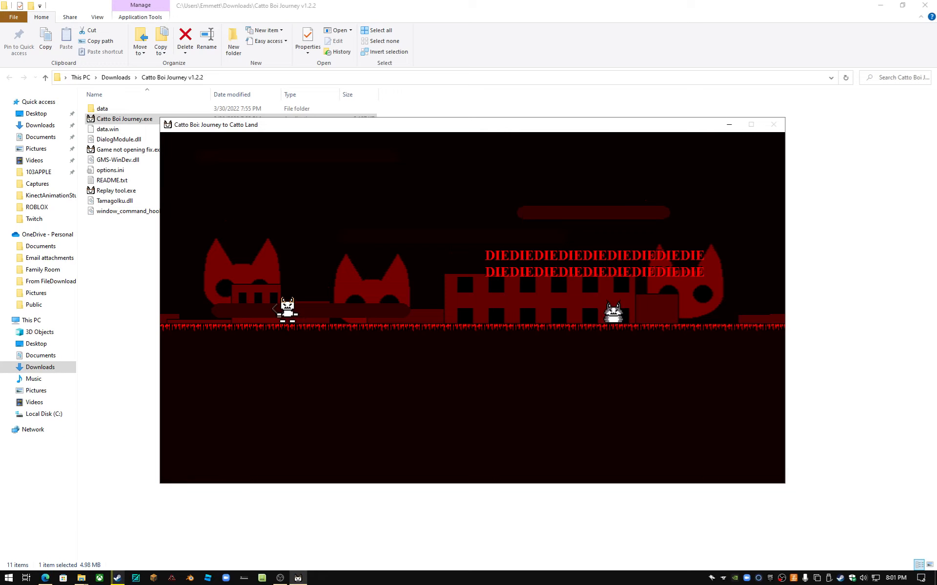
Continue through the red DIEDIE stretch, then bring up the Start menu.
{"action": "left_click", "coordinate": [7, 577]}
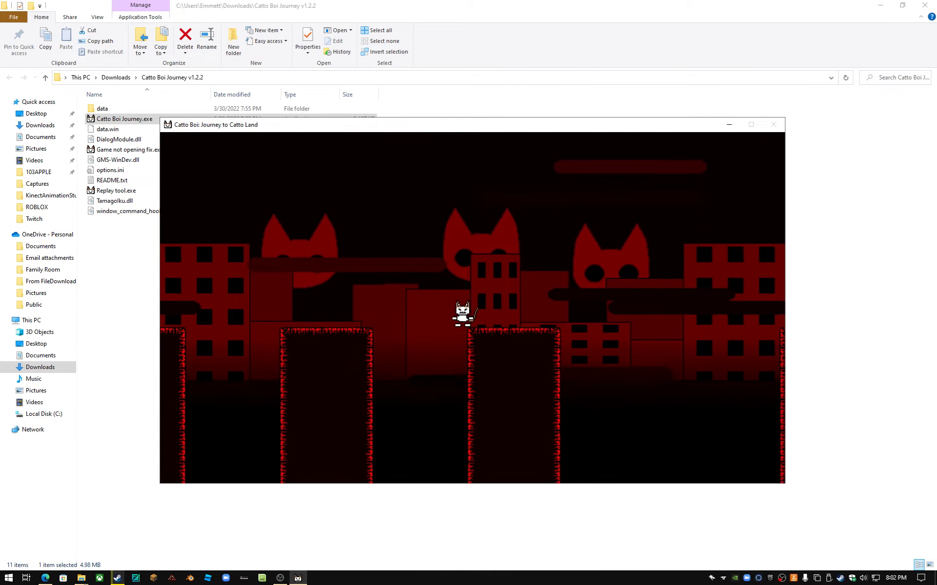
{"action": "left_click", "coordinate": [8, 577]}
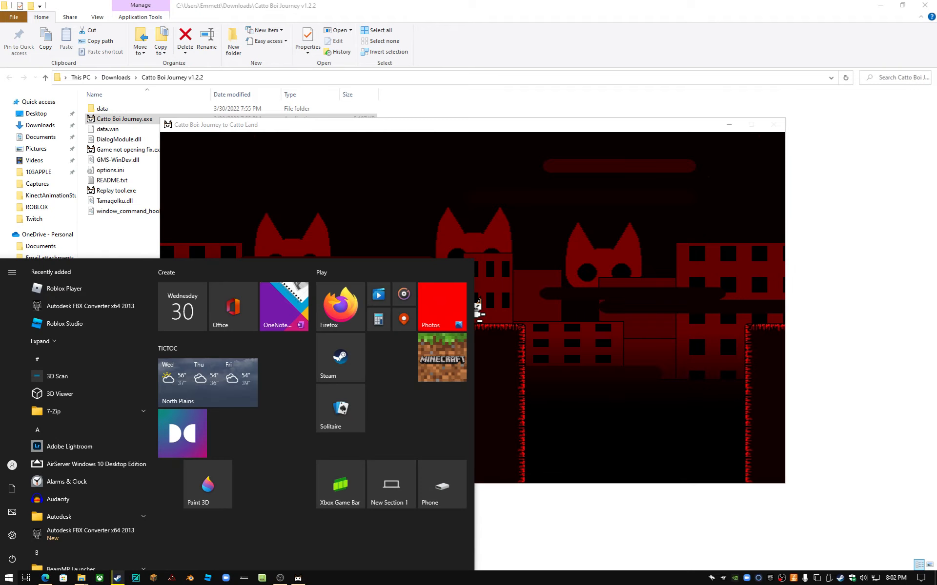
Launch Task Manager and show the actions for the Catto Boi Journey app.
{"action": "type", "text": "Task Manager"}
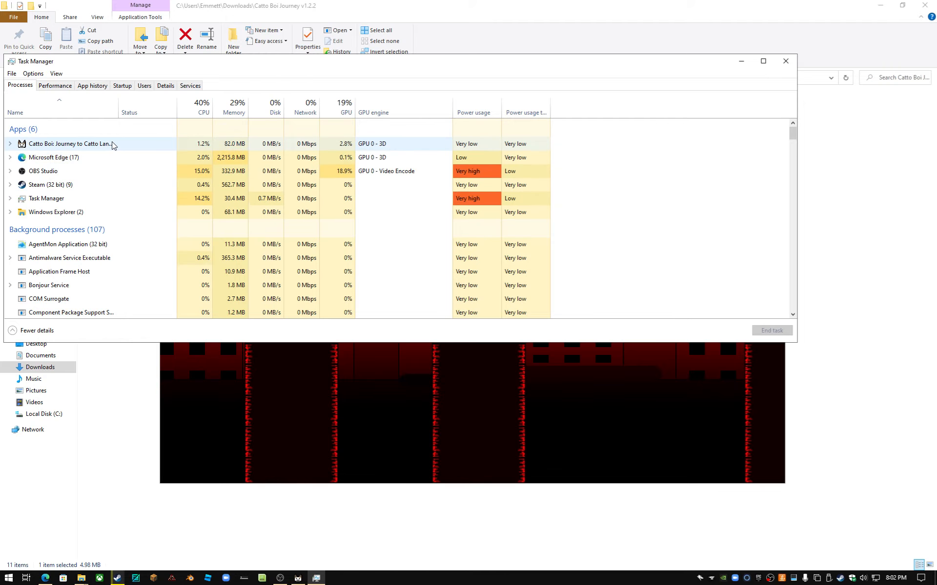
{"action": "right_click", "coordinate": [69, 145]}
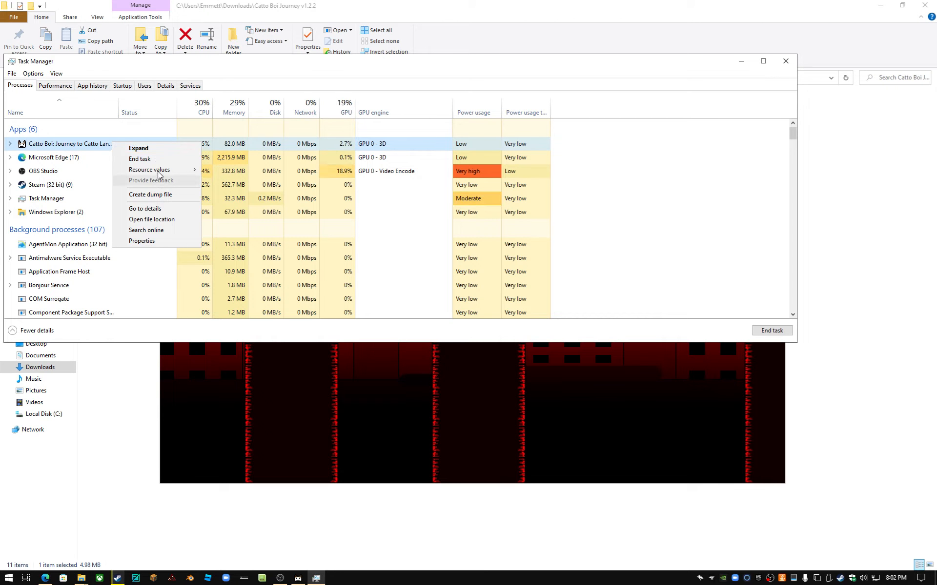